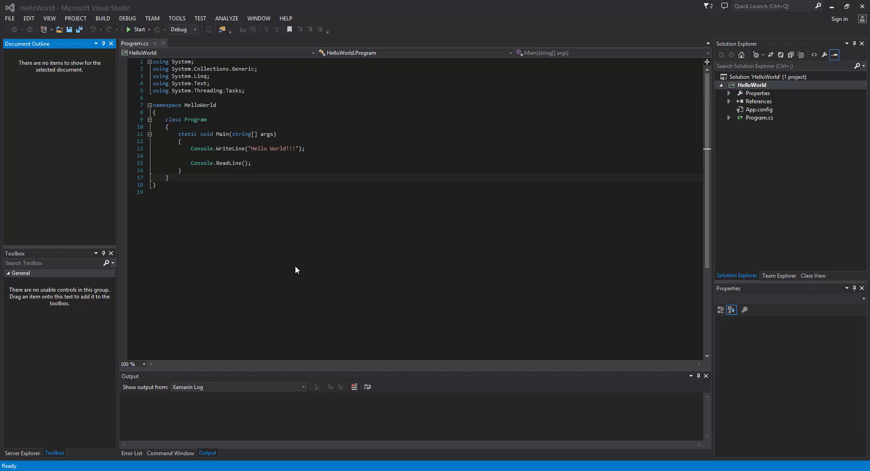
Step: Select the HelloWorld project, expand Program.cs to its Program class and start a line below it
{"action": "left_click", "coordinate": [262, 97]}
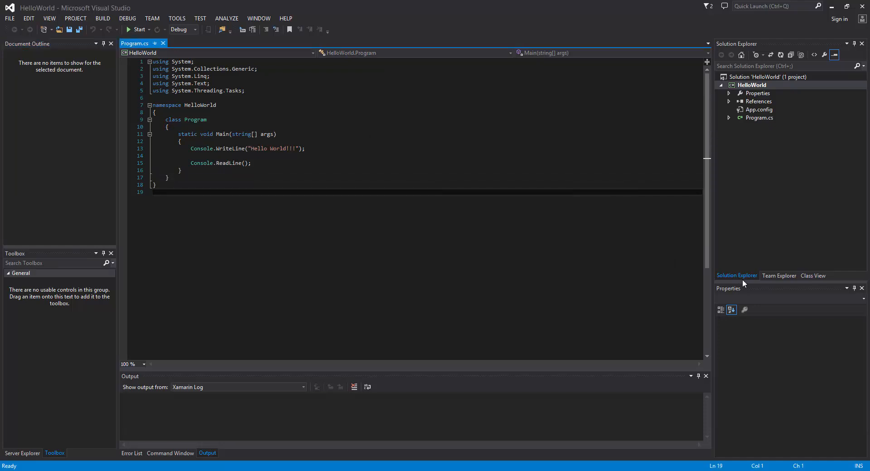
{"action": "mouse_move", "coordinate": [739, 219]}
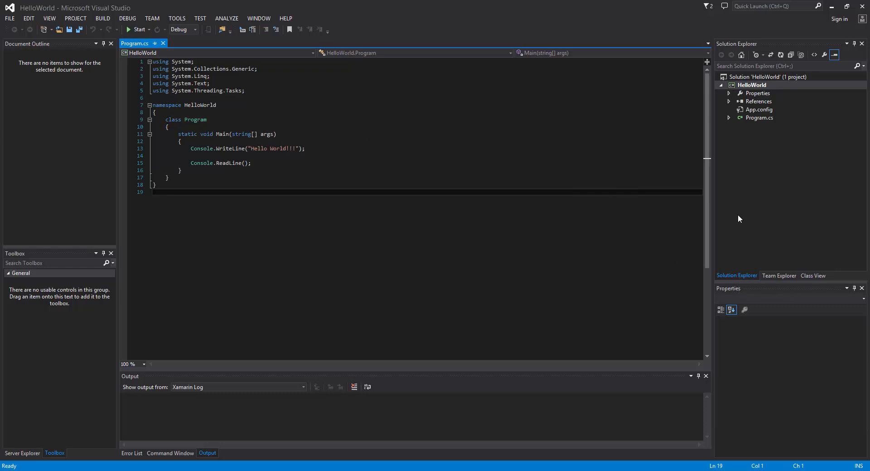
{"action": "mouse_move", "coordinate": [728, 163]}
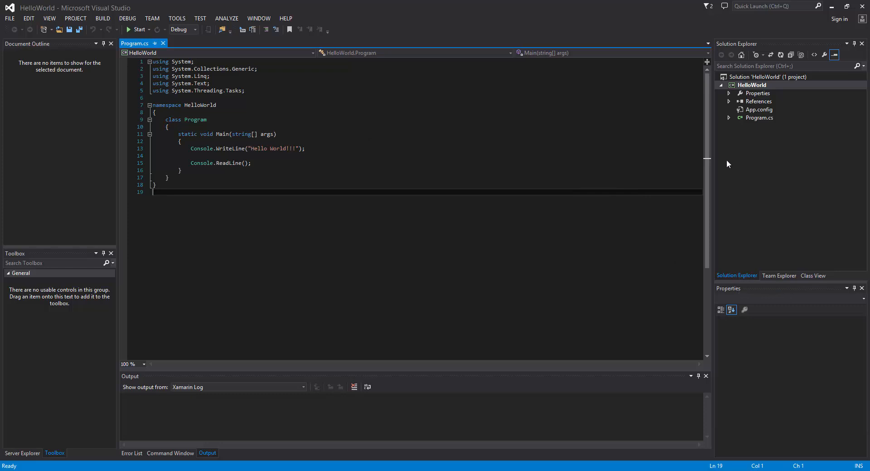
{"action": "left_click", "coordinate": [752, 85]}
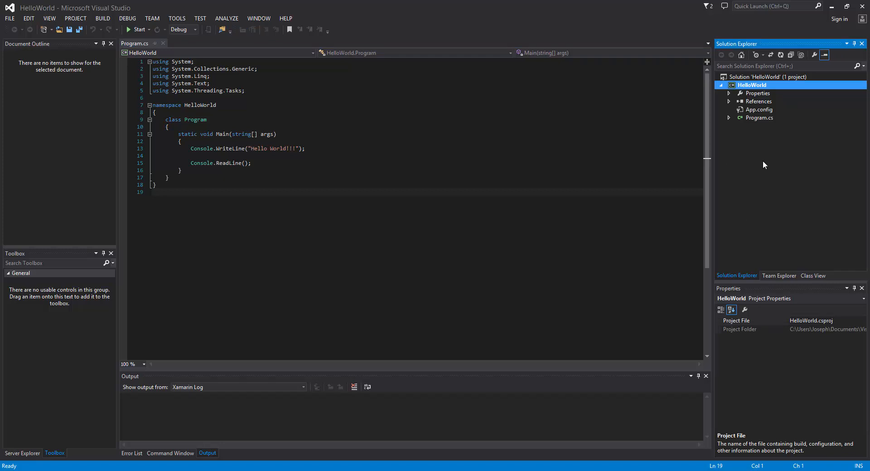
{"action": "mouse_move", "coordinate": [758, 139]}
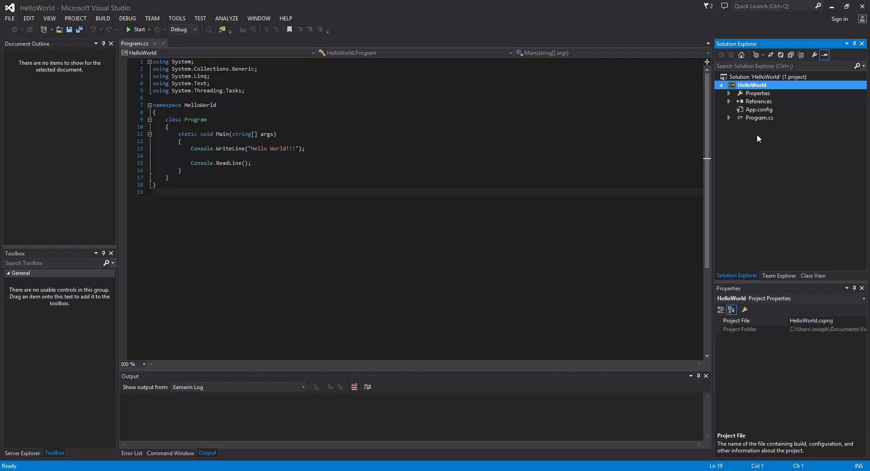
{"action": "left_click", "coordinate": [758, 118]}
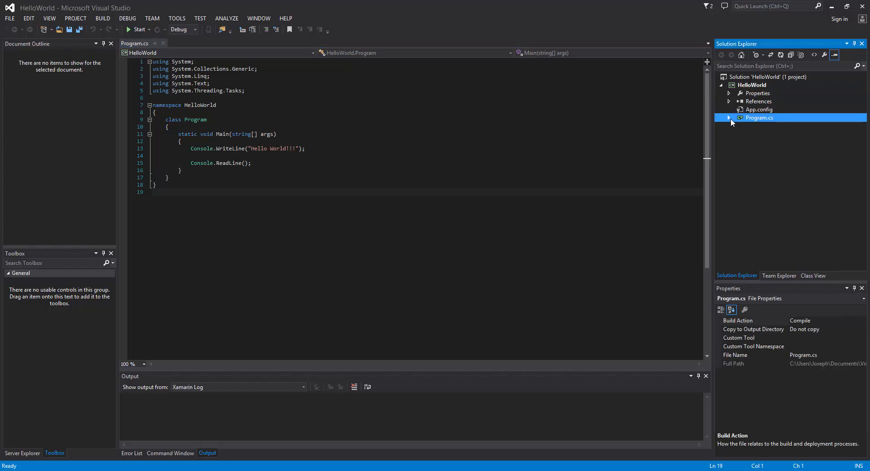
{"action": "left_click", "coordinate": [730, 118]}
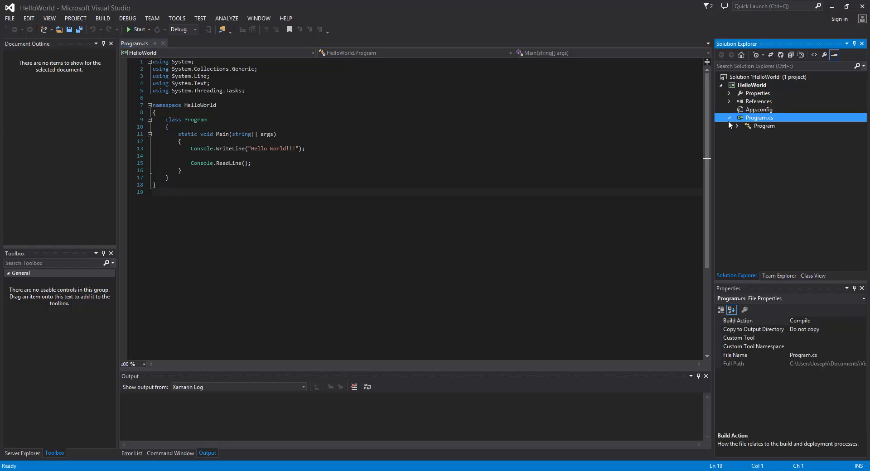
{"action": "mouse_move", "coordinate": [746, 128]}
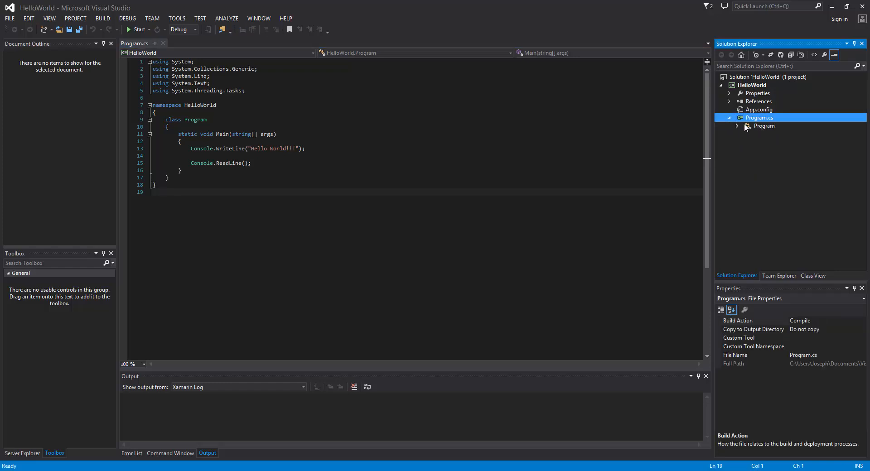
{"action": "left_click", "coordinate": [765, 126]}
{"action": "type", "text": "class"}
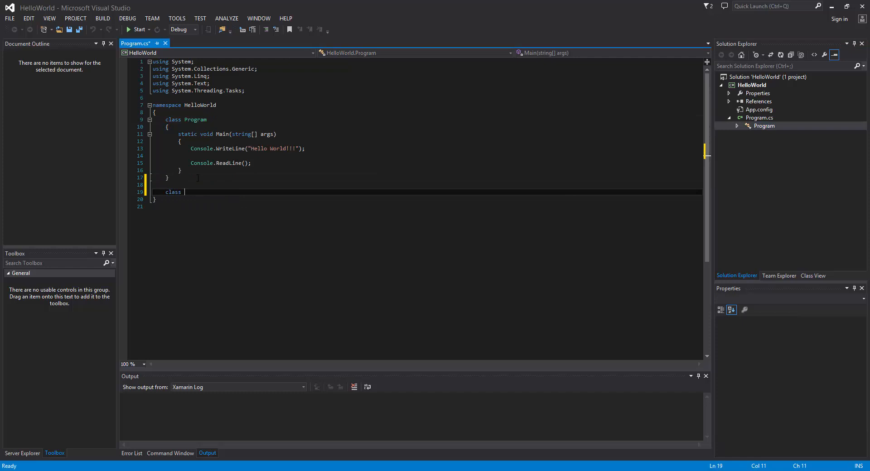
Step: Write class test with a 'public void dfdfd();' method inside its body
{"action": "type", "text": "test"}
{"action": "type", "text": "{"}
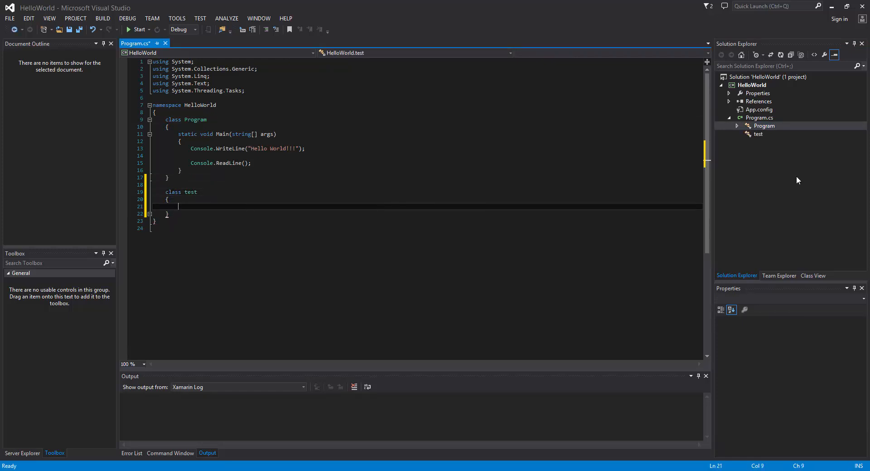
{"action": "left_click", "coordinate": [757, 134]}
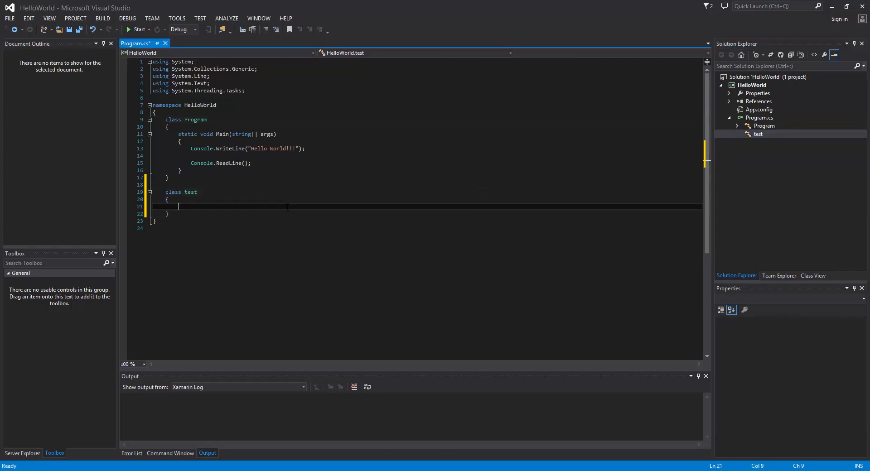
{"action": "type", "text": "public"}
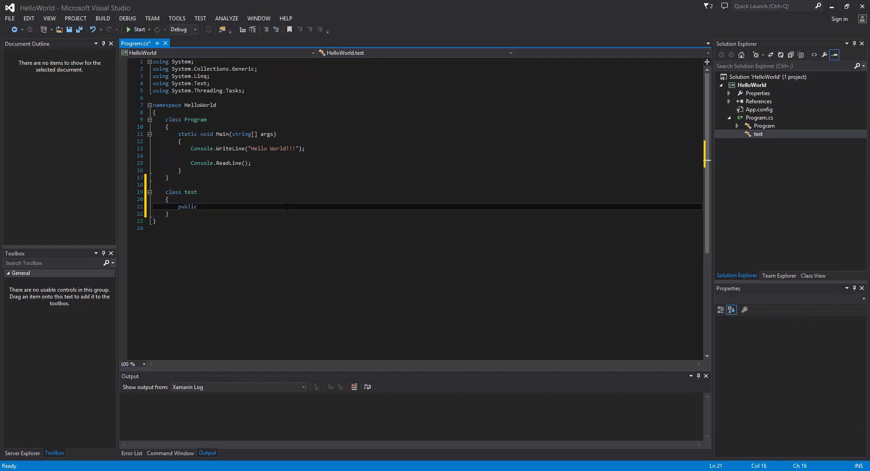
{"action": "type", "text": "void dfdfd();"}
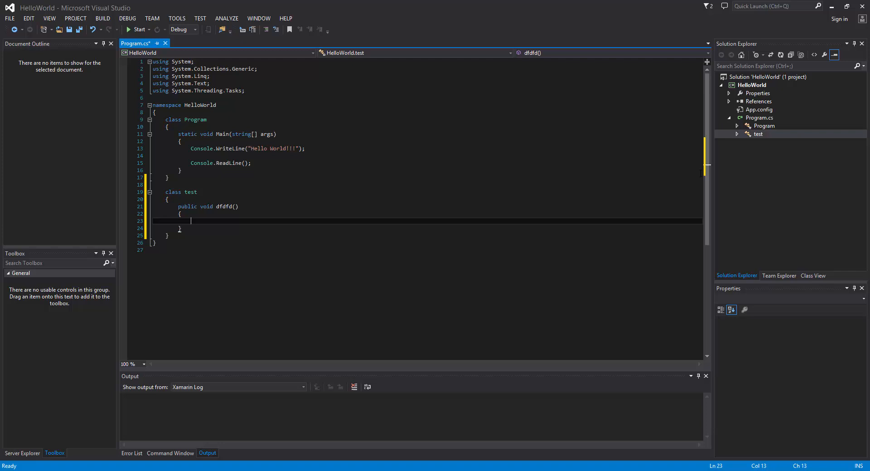
Step: Expand the test class in Solution Explorer and select its code
{"action": "left_click", "coordinate": [757, 134]}
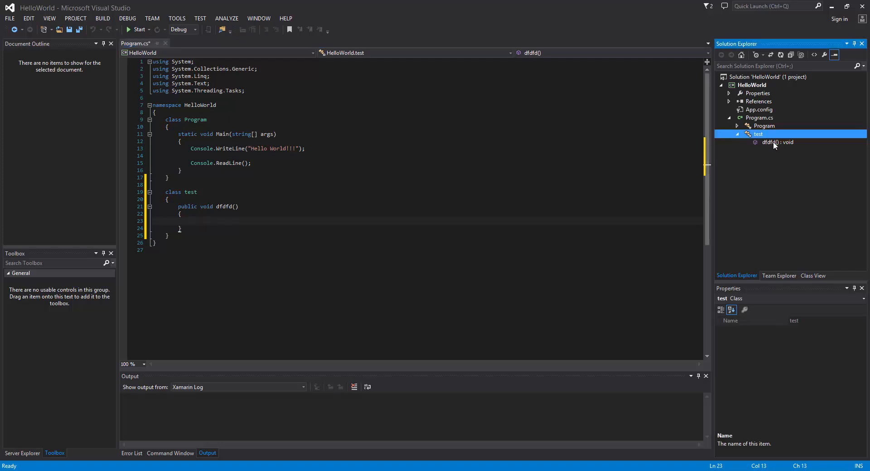
{"action": "left_click", "coordinate": [738, 134]}
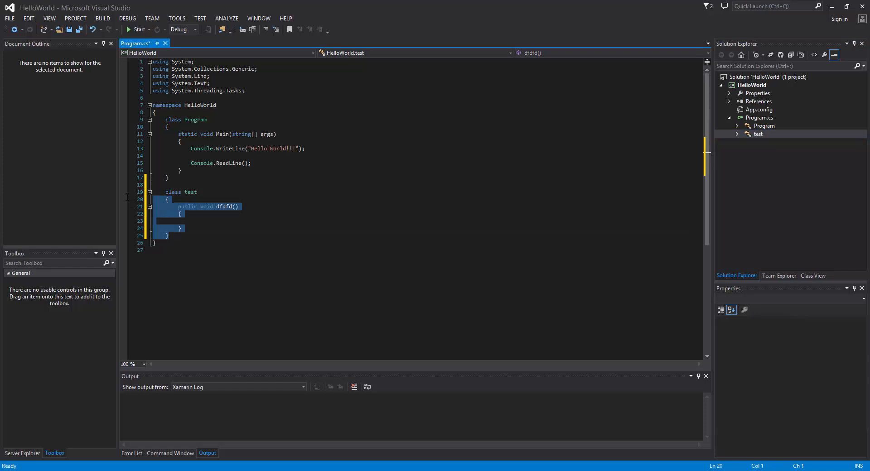
Step: Delete the selected test class and its dfdfd method from Program.cs
{"action": "key", "text": "Delete"}
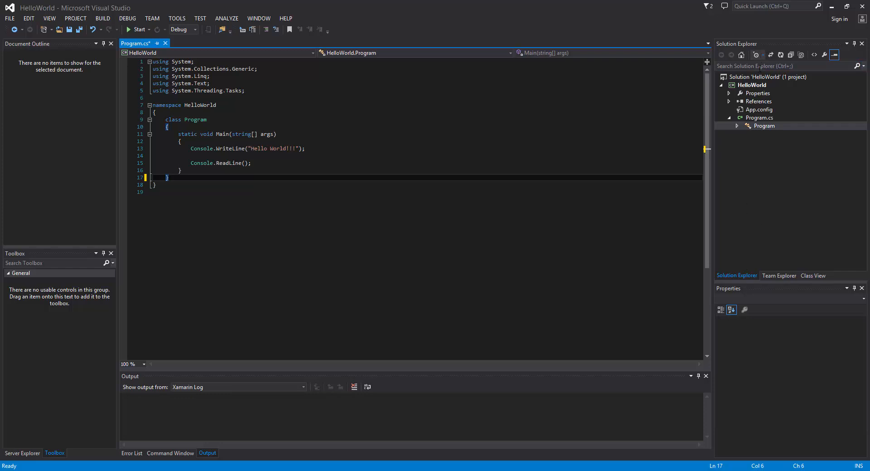
{"action": "right_click", "coordinate": [752, 86]}
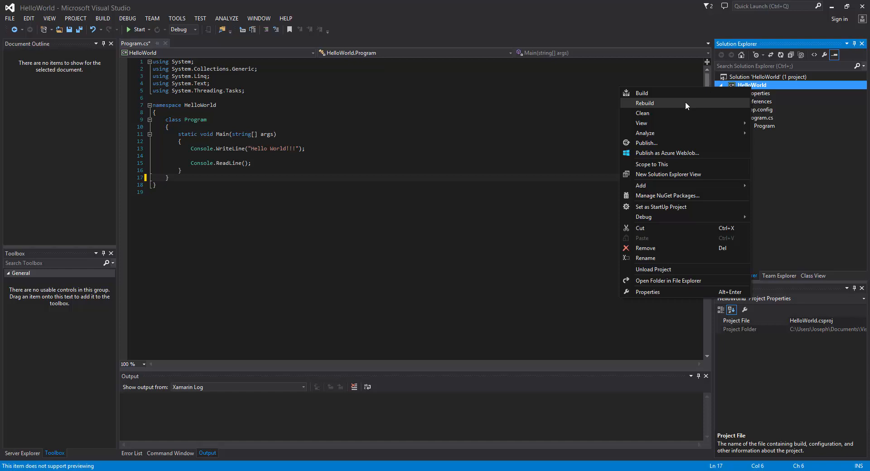
{"action": "mouse_move", "coordinate": [664, 92]}
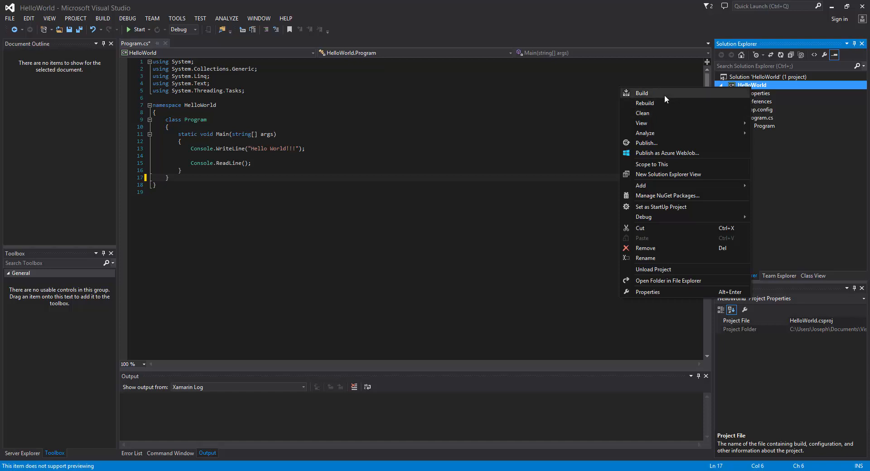
{"action": "mouse_move", "coordinate": [651, 207]}
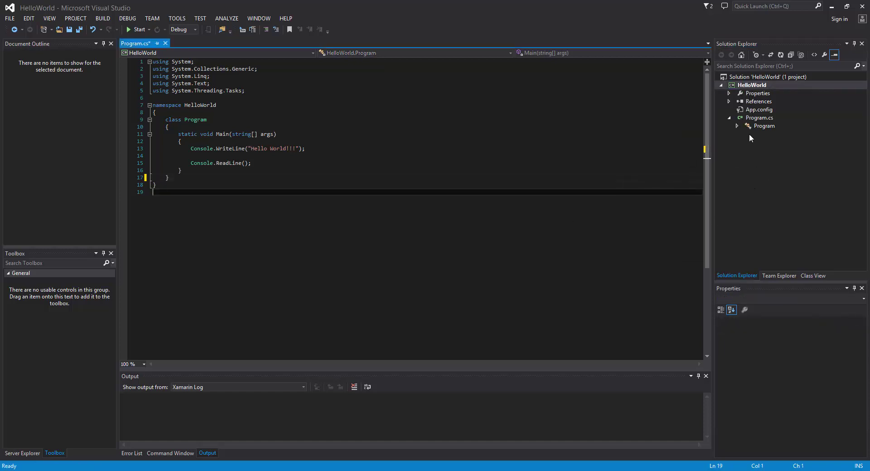
{"action": "mouse_move", "coordinate": [771, 166]}
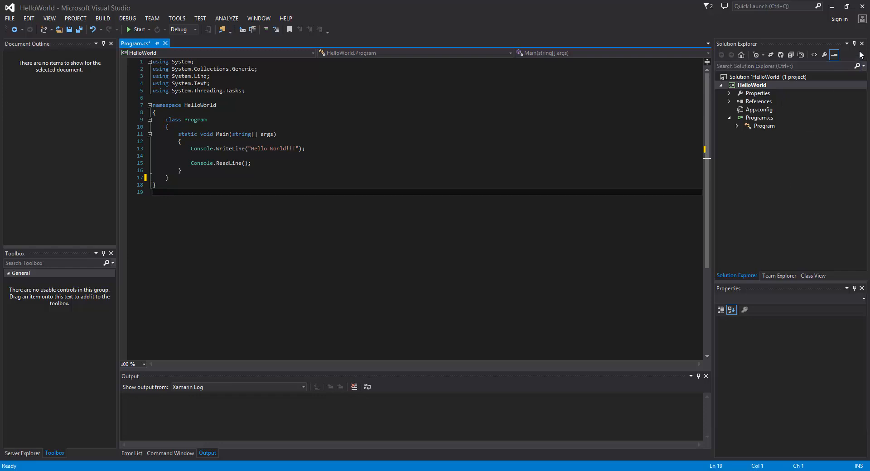
Step: Close the file overview and restore Solution Explorer from the VIEW menu's window list
{"action": "left_click", "coordinate": [778, 275]}
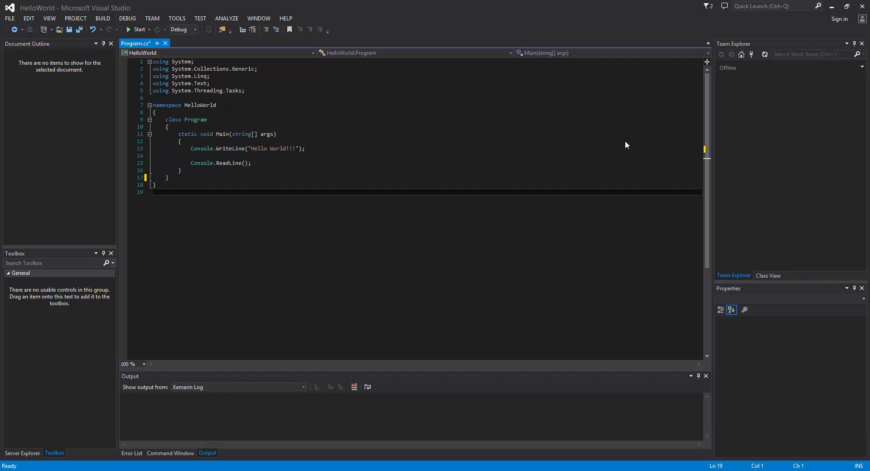
{"action": "left_click", "coordinate": [740, 53]}
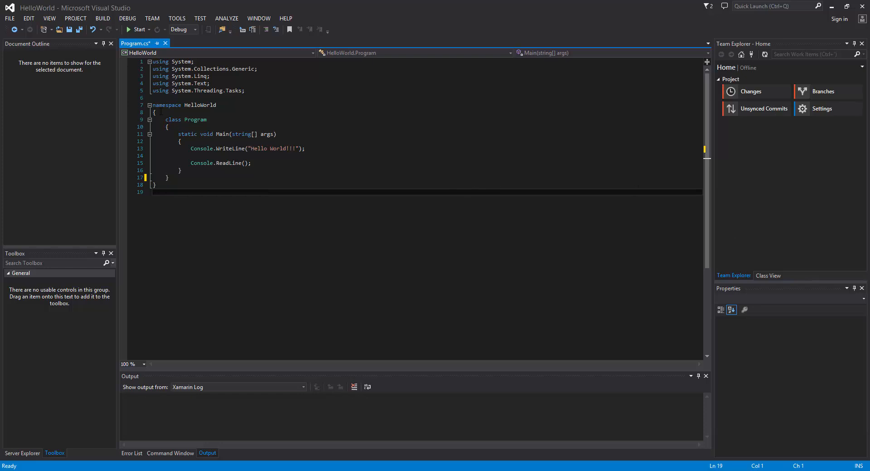
{"action": "mouse_move", "coordinate": [49, 18]}
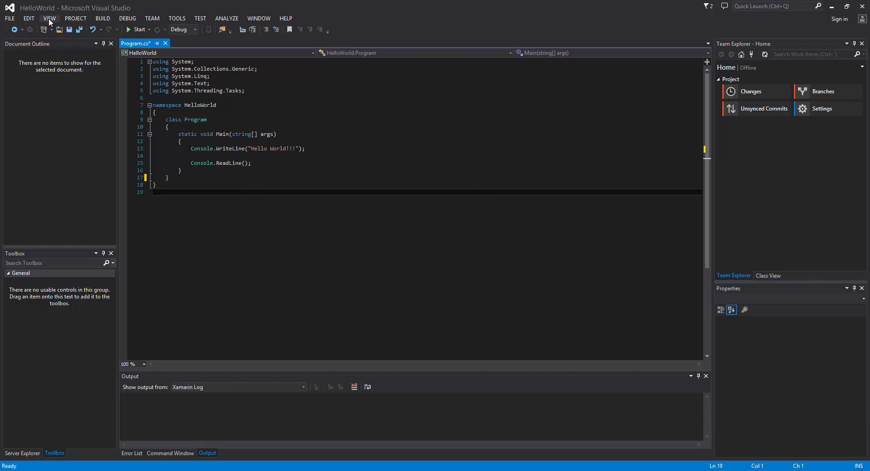
{"action": "left_click", "coordinate": [49, 18]}
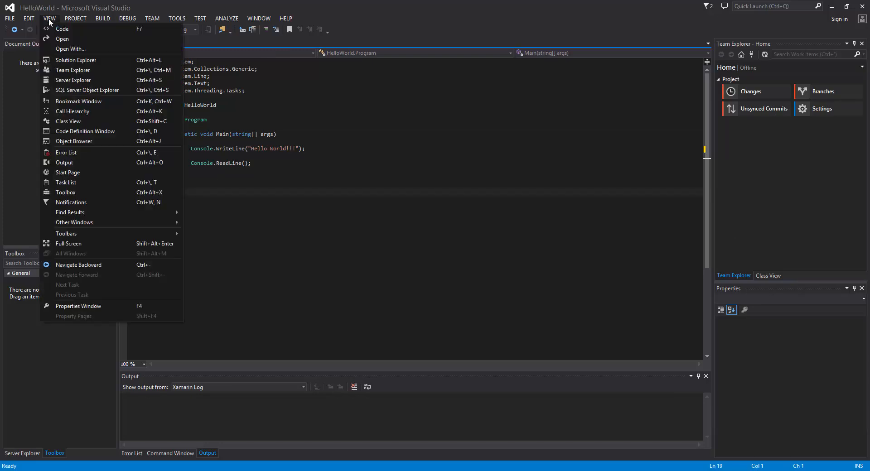
{"action": "mouse_move", "coordinate": [71, 199]}
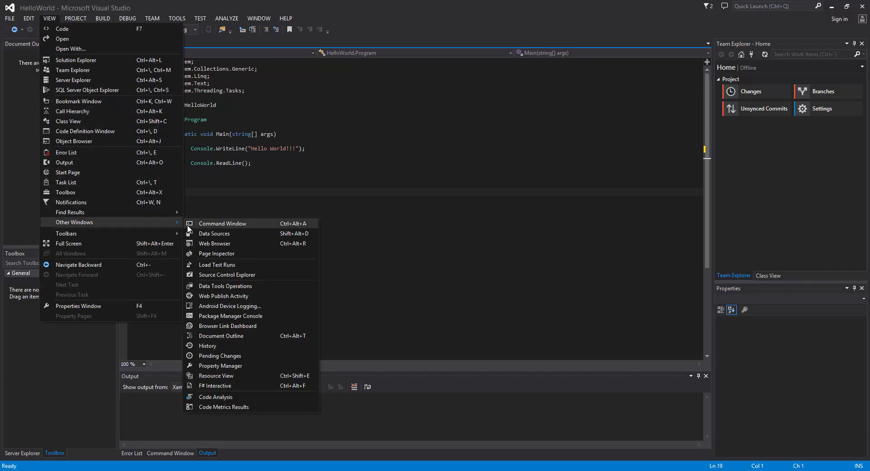
{"action": "mouse_move", "coordinate": [227, 274]}
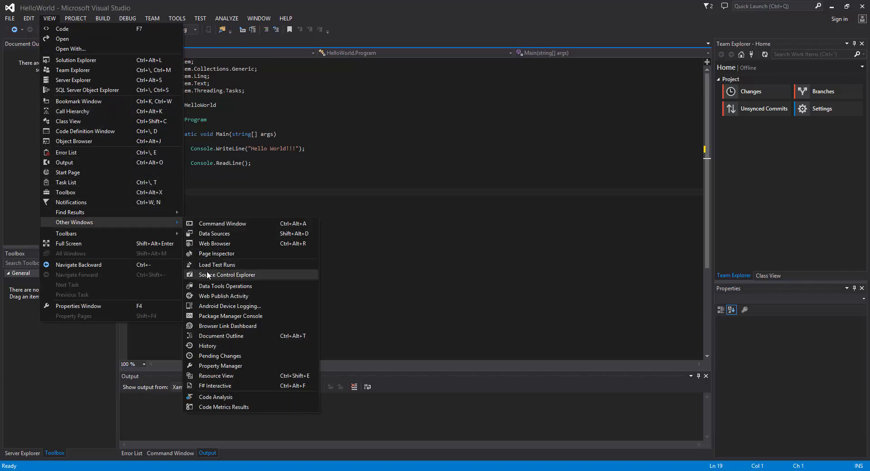
{"action": "mouse_move", "coordinate": [224, 295]}
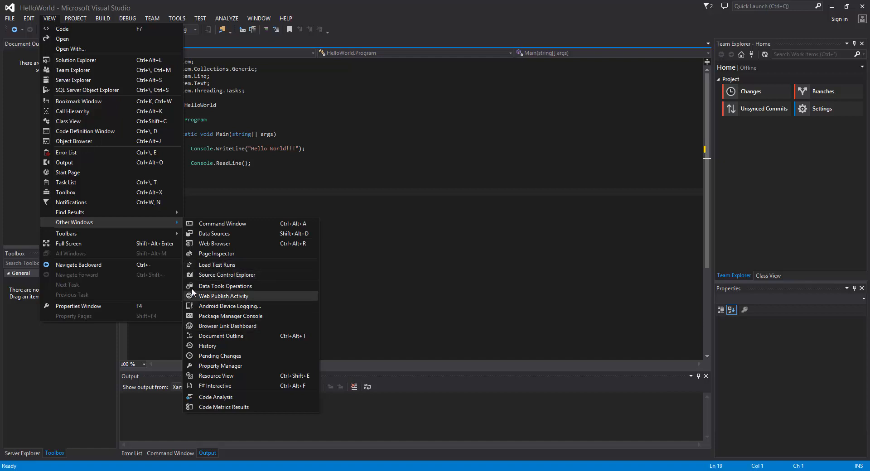
{"action": "mouse_move", "coordinate": [109, 230]}
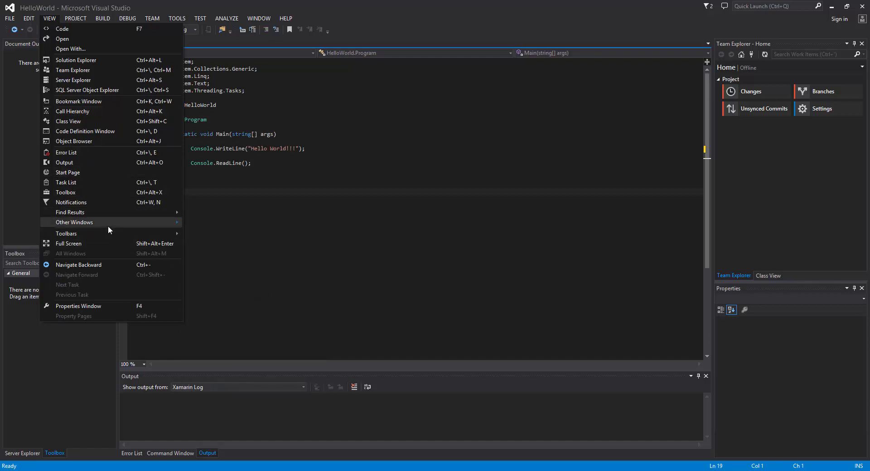
{"action": "mouse_move", "coordinate": [71, 49]}
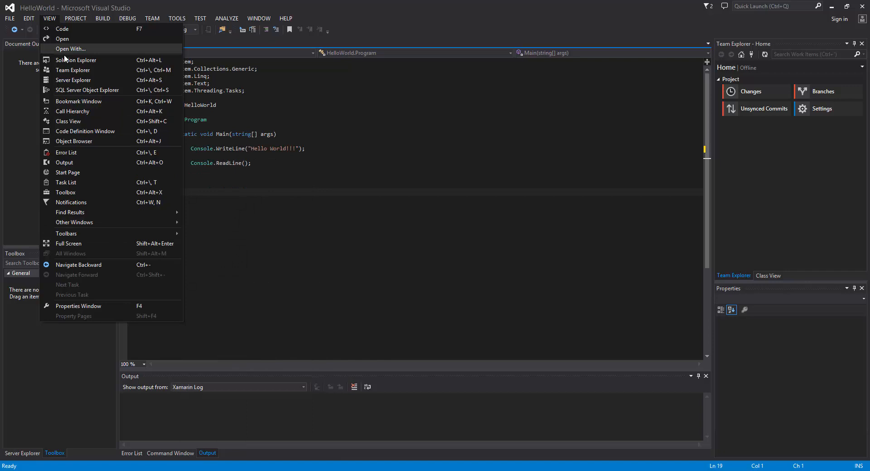
{"action": "left_click", "coordinate": [77, 60]}
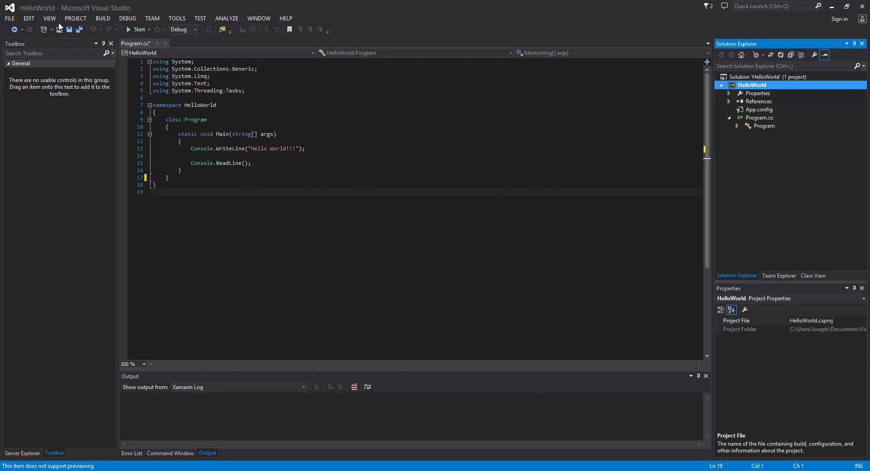
Step: Show the Document Outline panel via VIEW > Other Windows
{"action": "left_click", "coordinate": [49, 18]}
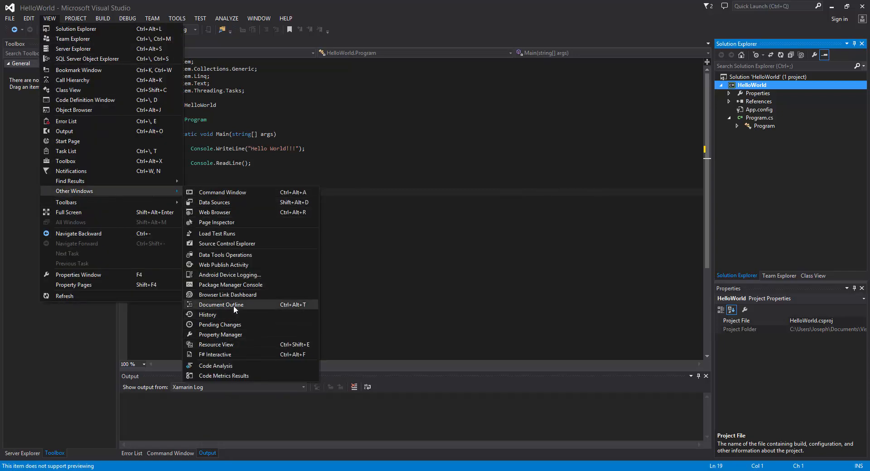
{"action": "left_click", "coordinate": [221, 304]}
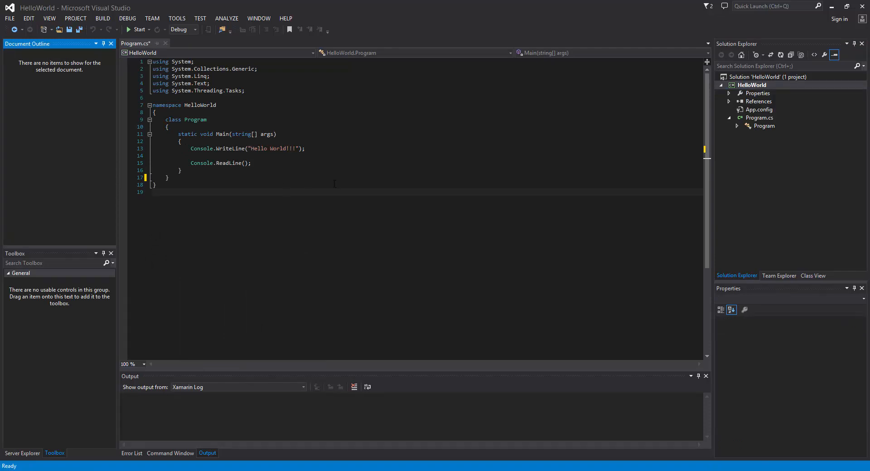
{"action": "mouse_move", "coordinate": [42, 52]}
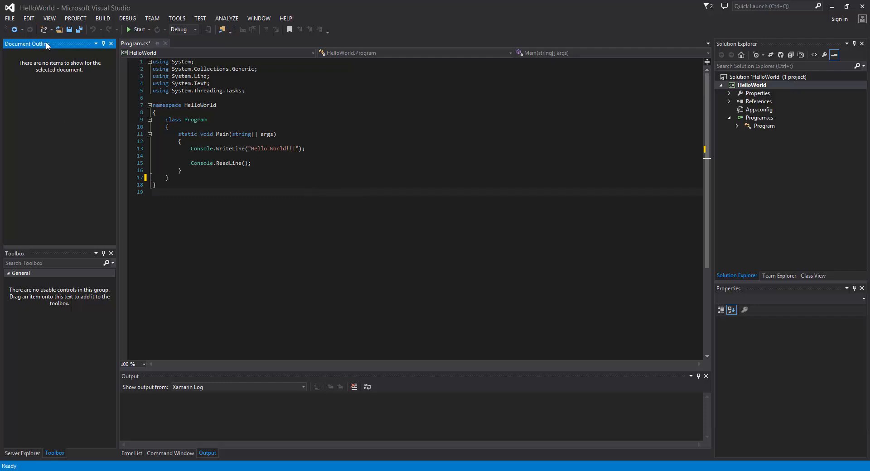
Step: Float the Document Outline panel and dock it into the Server Explorer/Toolbox group
{"action": "left_click_drag", "start_coordinate": [47, 45], "coordinate": [404, 189]}
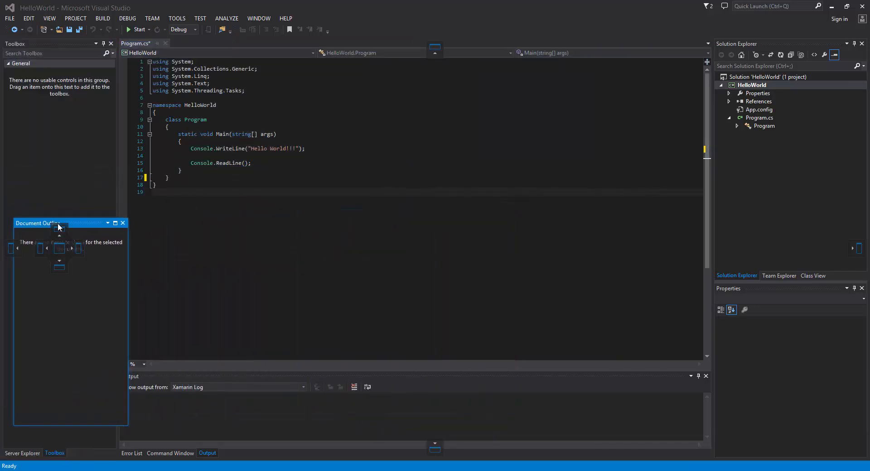
{"action": "left_click_drag", "start_coordinate": [58, 223], "coordinate": [61, 265]}
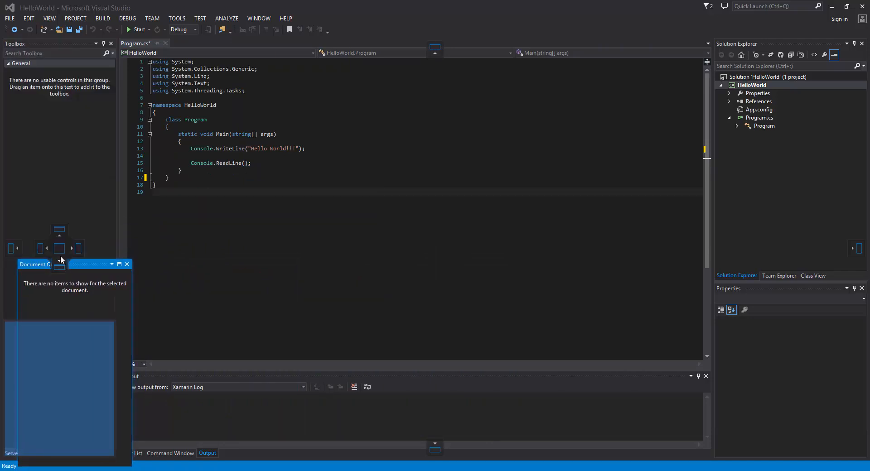
{"action": "left_click", "coordinate": [70, 453]}
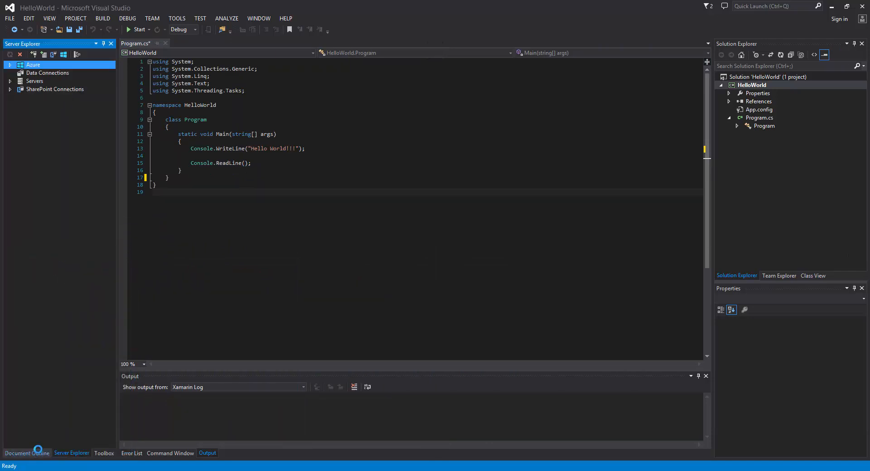
{"action": "left_click", "coordinate": [27, 453]}
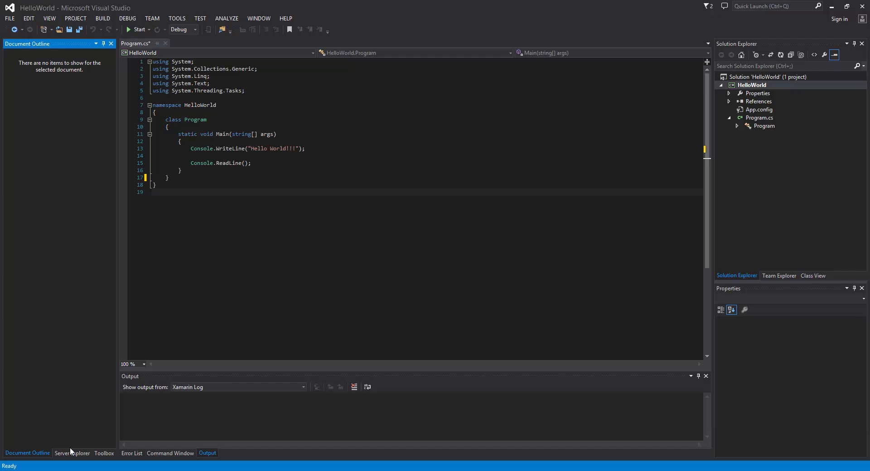
Step: Switch between the grouped panels and split Server Explorer below Document Outline
{"action": "left_click", "coordinate": [70, 453]}
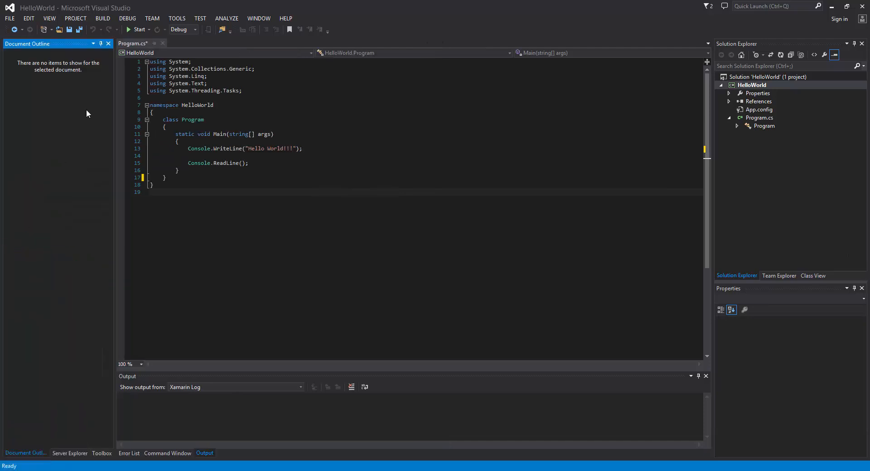
{"action": "left_click", "coordinate": [70, 453]}
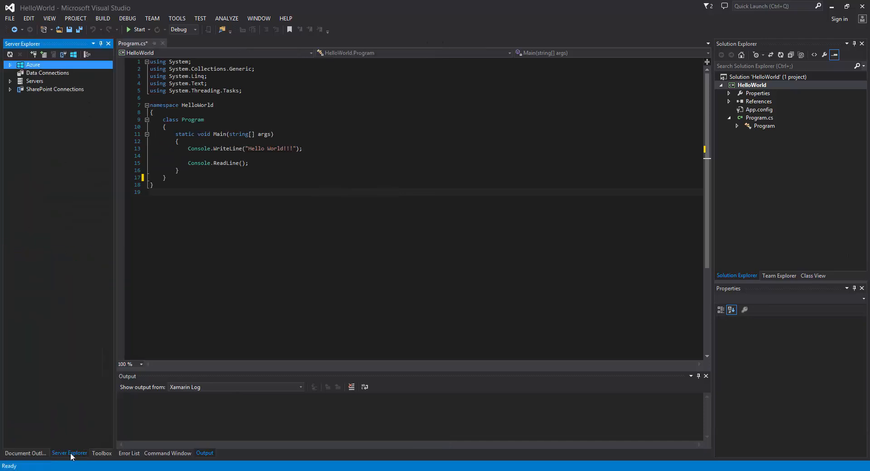
{"action": "left_click", "coordinate": [25, 453]}
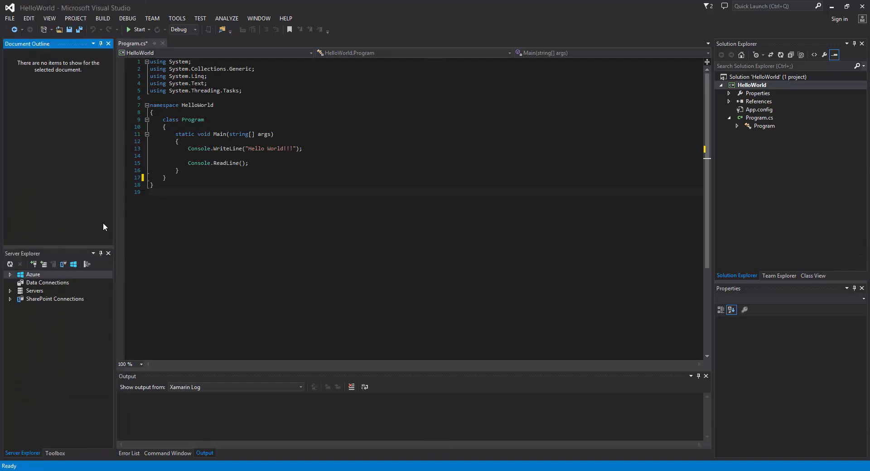
{"action": "mouse_move", "coordinate": [110, 213]}
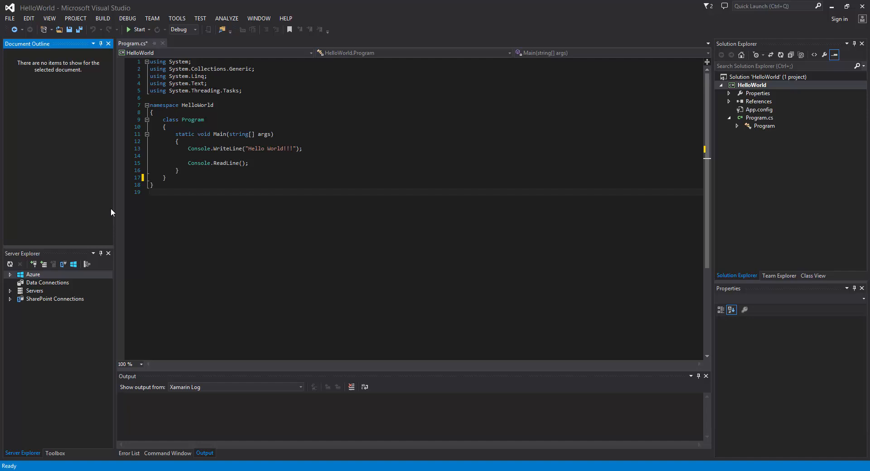
{"action": "mouse_move", "coordinate": [127, 187]}
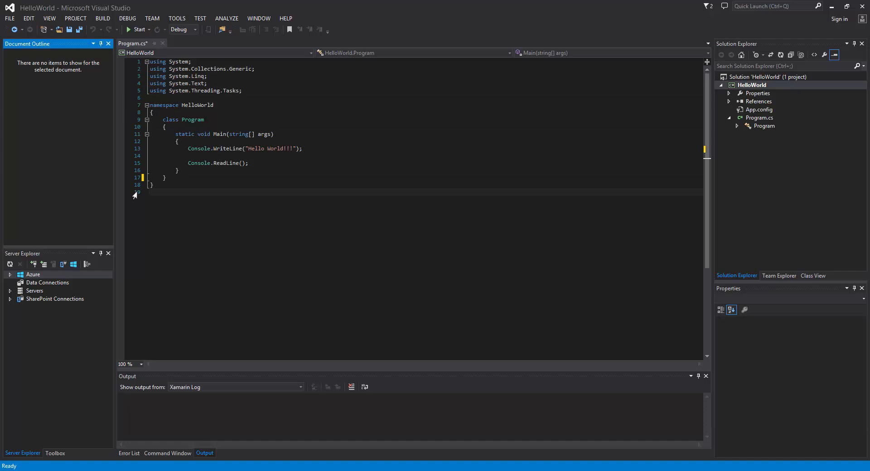
{"action": "mouse_move", "coordinate": [135, 166]}
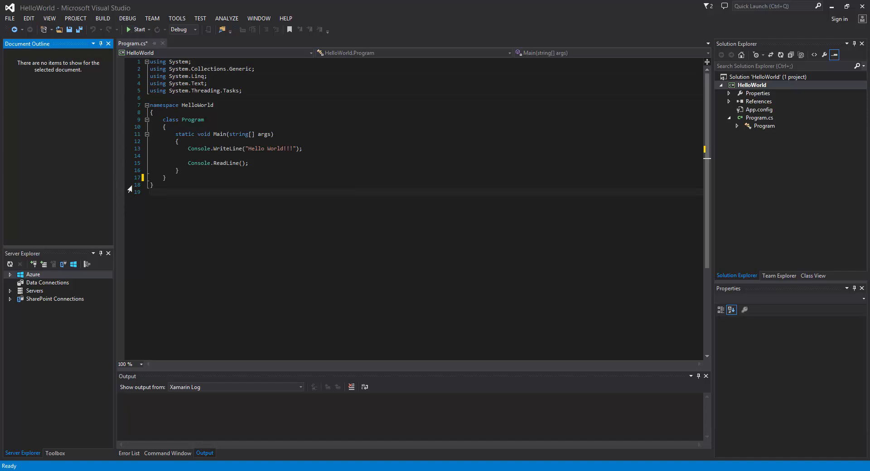
{"action": "mouse_move", "coordinate": [177, 18]}
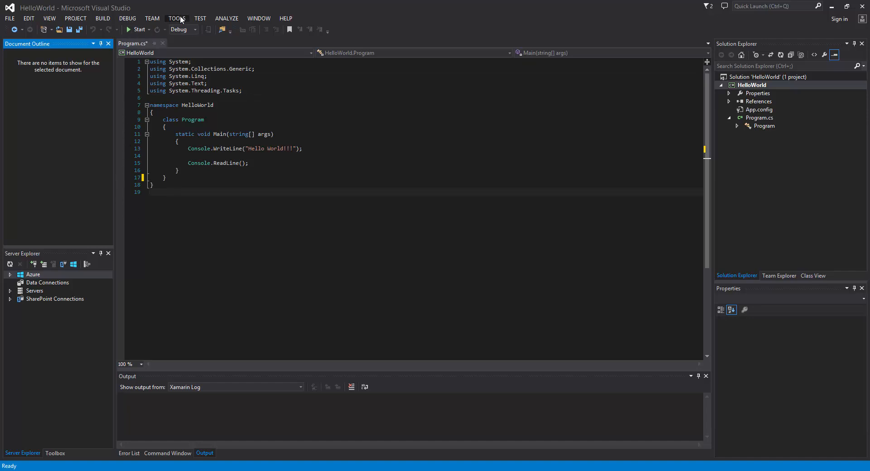
Step: In Tools > Options > Text Editor > C#, enable Line numbers and confirm with OK
{"action": "left_click", "coordinate": [176, 18]}
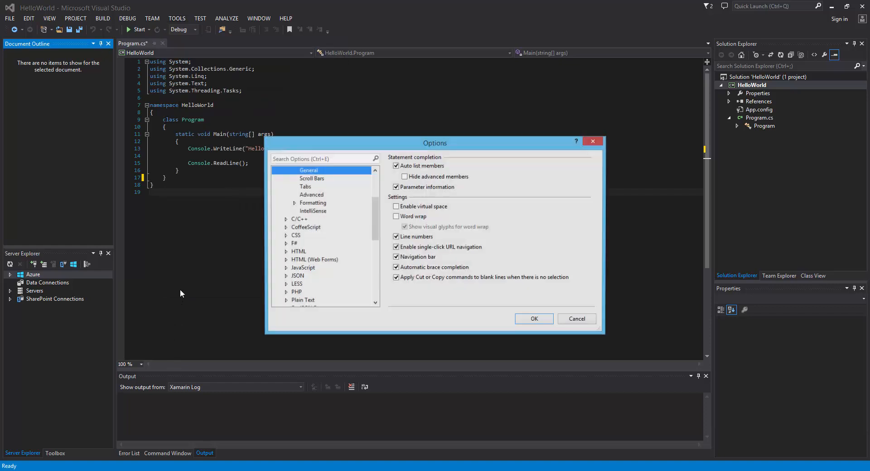
{"action": "left_click", "coordinate": [293, 211]}
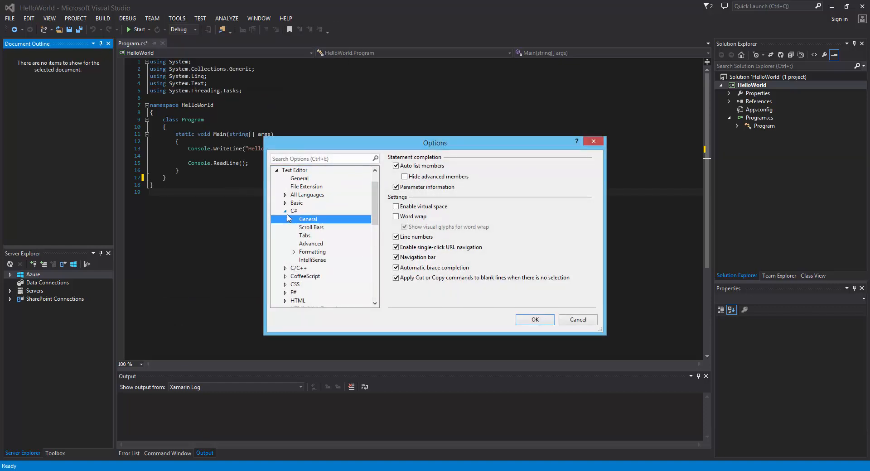
{"action": "left_click", "coordinate": [284, 169]}
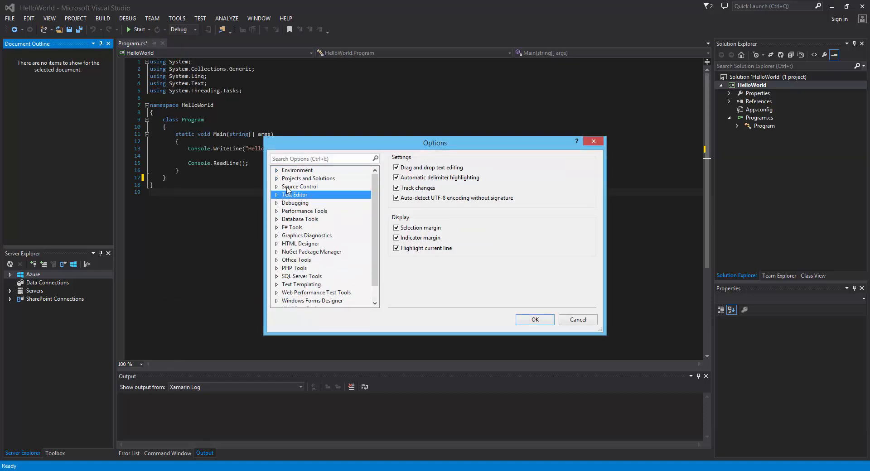
{"action": "left_click", "coordinate": [277, 194]}
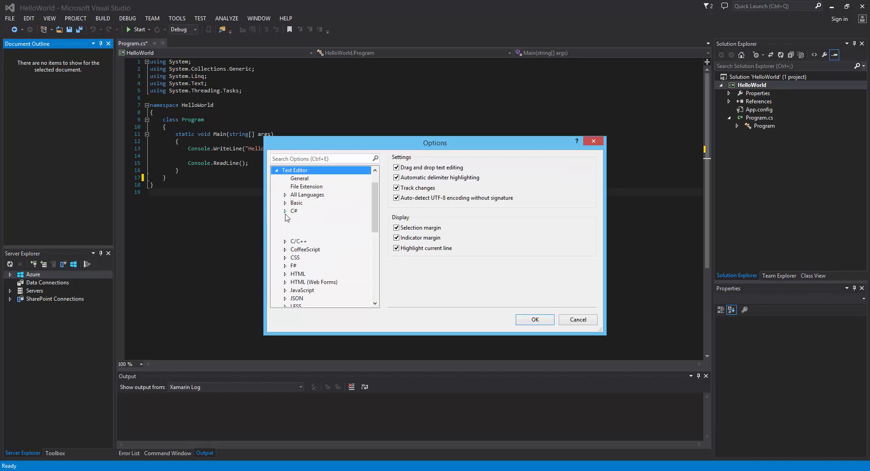
{"action": "left_click", "coordinate": [294, 211]}
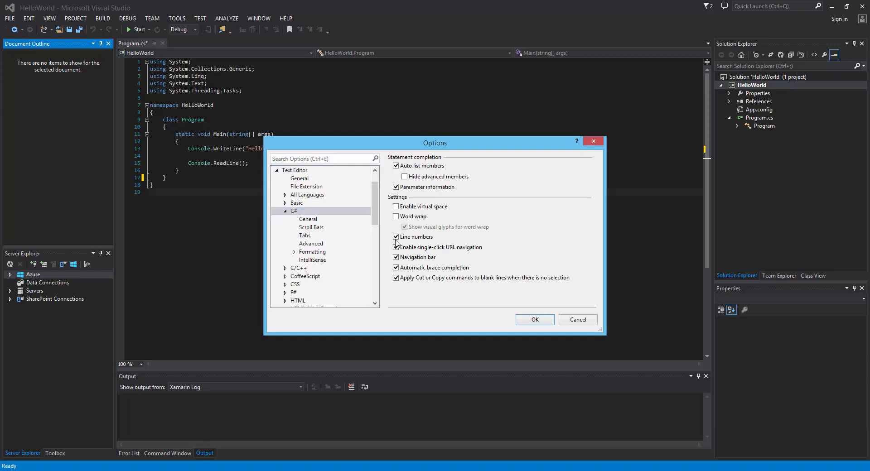
{"action": "left_click", "coordinate": [395, 237]}
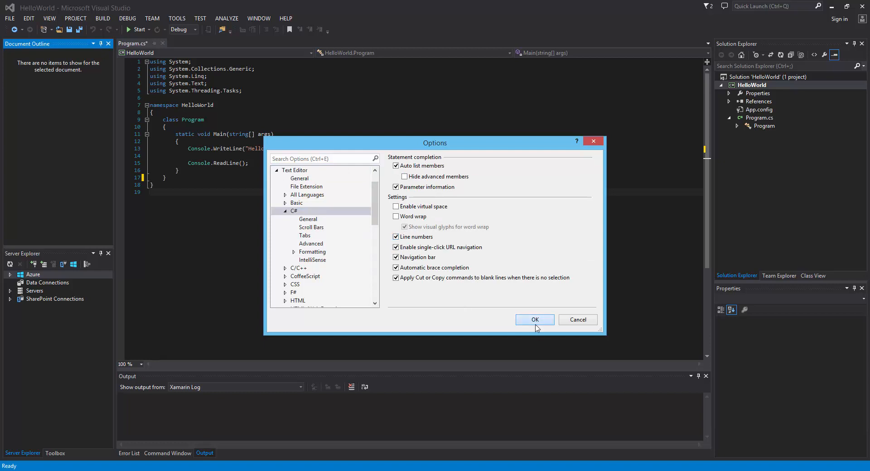
{"action": "left_click", "coordinate": [535, 320]}
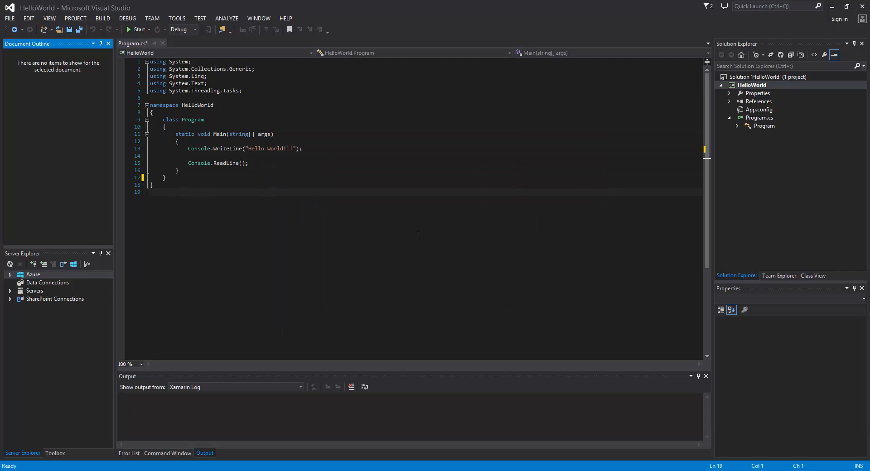
{"action": "mouse_move", "coordinate": [141, 92]}
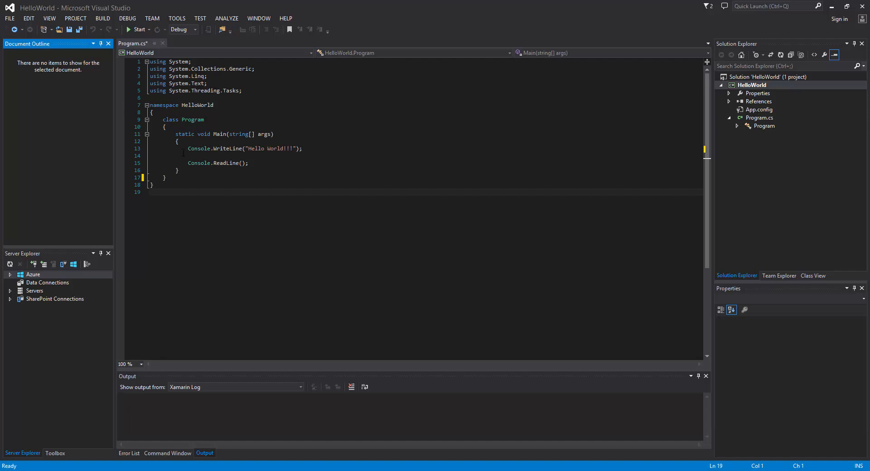
{"action": "left_click", "coordinate": [177, 18]}
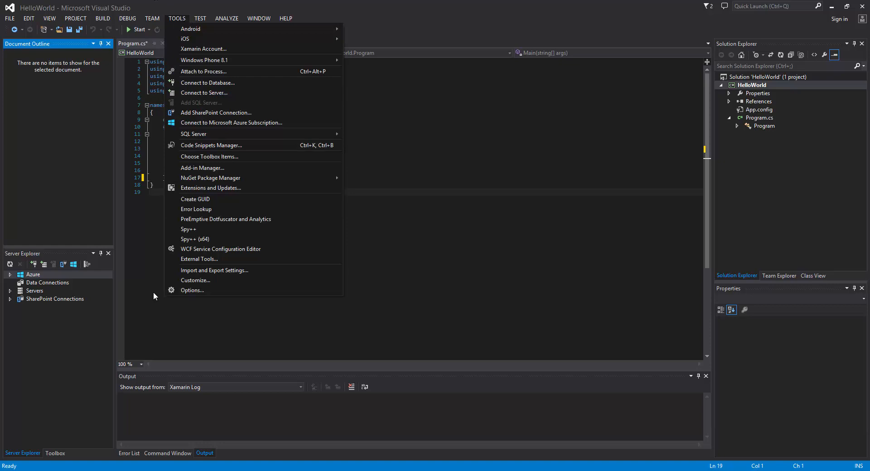
{"action": "mouse_move", "coordinate": [238, 317]}
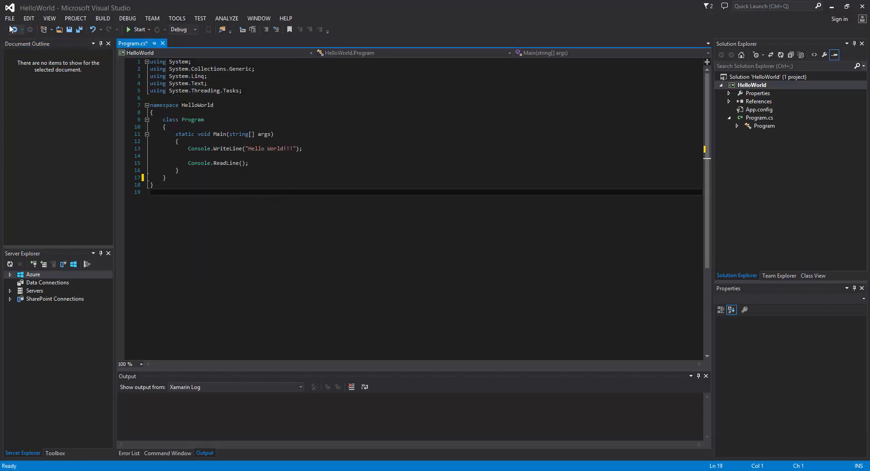
{"action": "left_click", "coordinate": [9, 18]}
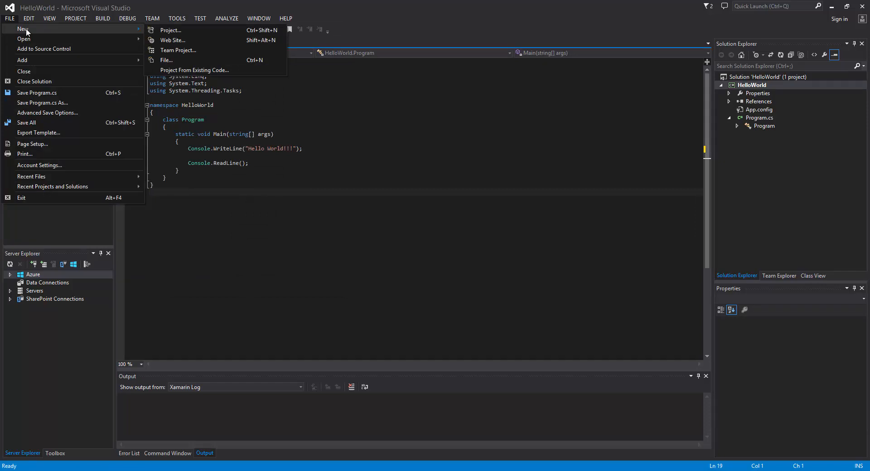
{"action": "left_click", "coordinate": [28, 18]}
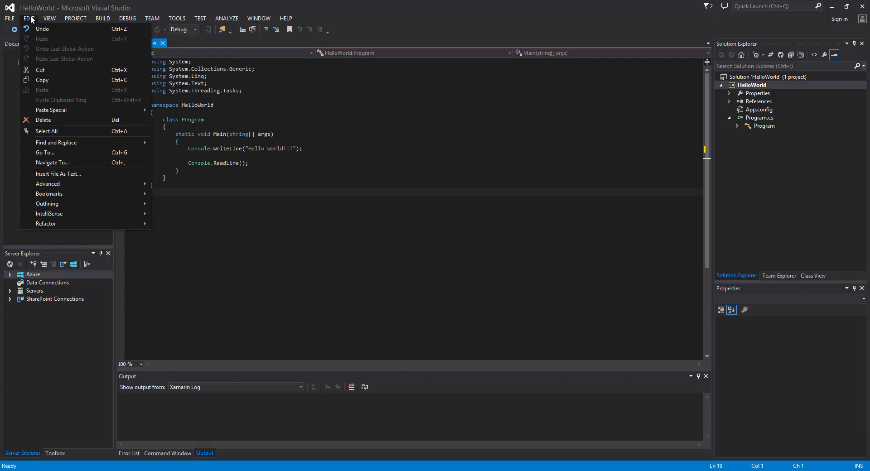
{"action": "mouse_move", "coordinate": [49, 214]}
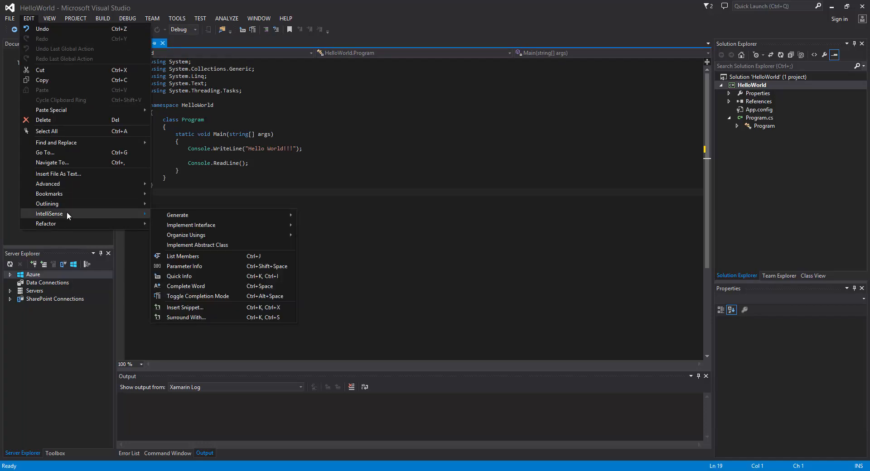
{"action": "mouse_move", "coordinate": [88, 203]}
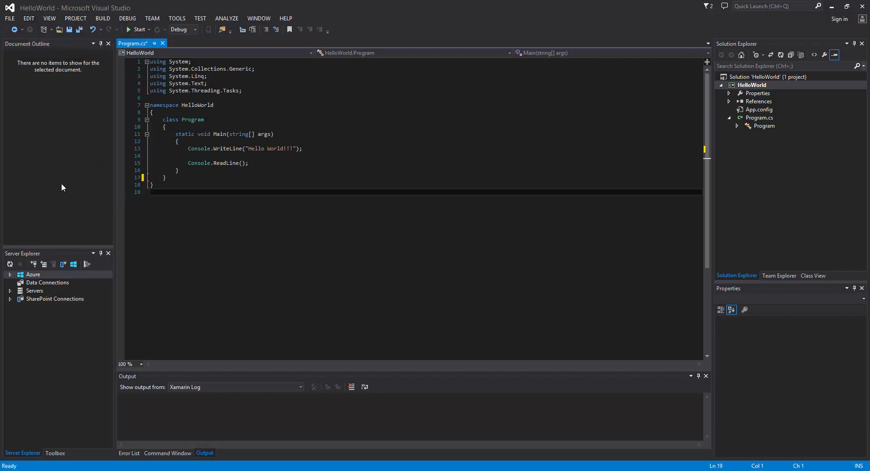
{"action": "mouse_move", "coordinate": [99, 194]}
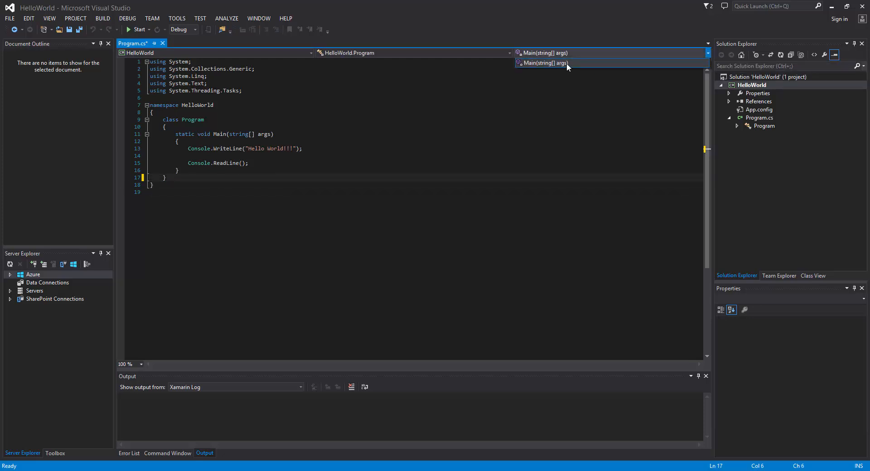
{"action": "left_click", "coordinate": [543, 62]}
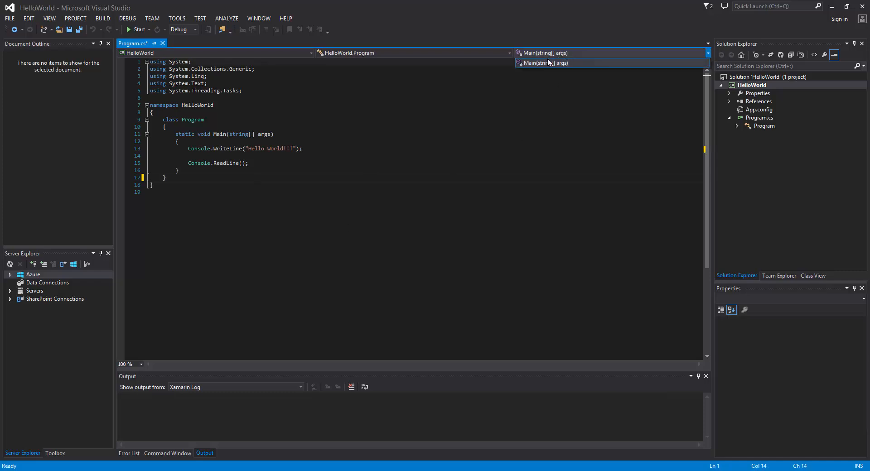
{"action": "mouse_move", "coordinate": [537, 175]}
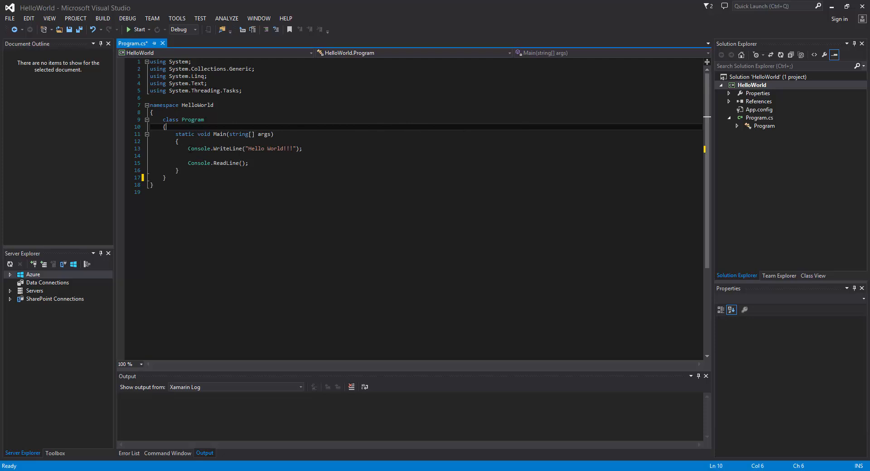
Step: Select the WriteLine/ReadLine pair and begin a '/*' comment after Main's opening brace
{"action": "left_click", "coordinate": [249, 162]}
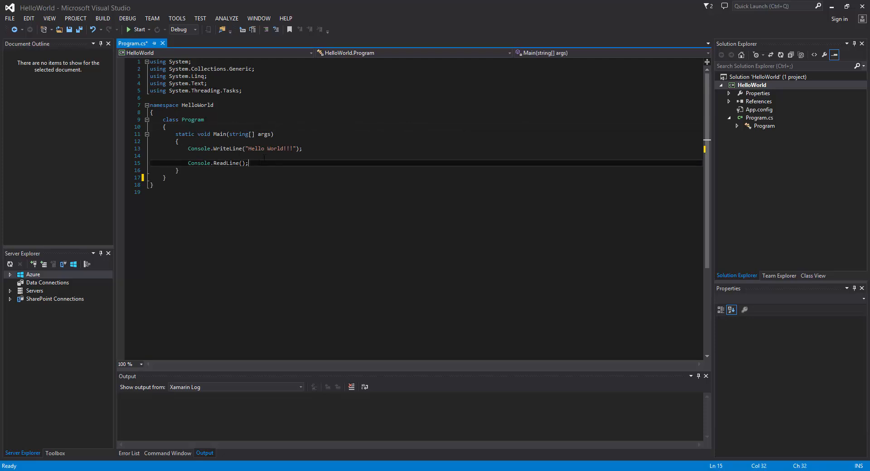
{"action": "left_click_drag", "start_coordinate": [188, 149], "coordinate": [248, 163]}
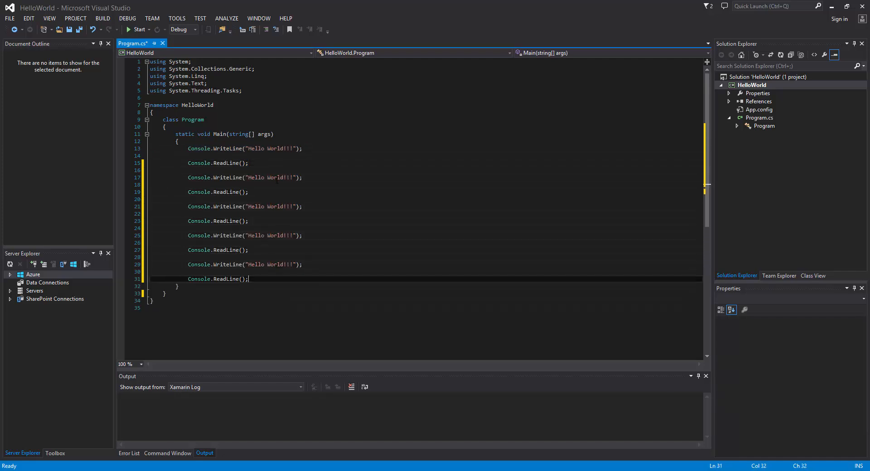
{"action": "left_click", "coordinate": [199, 142]}
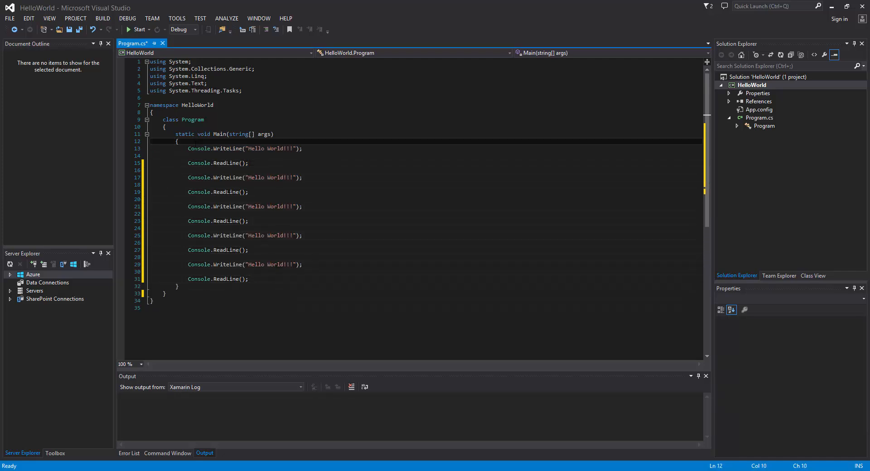
{"action": "type", "text": "/*"}
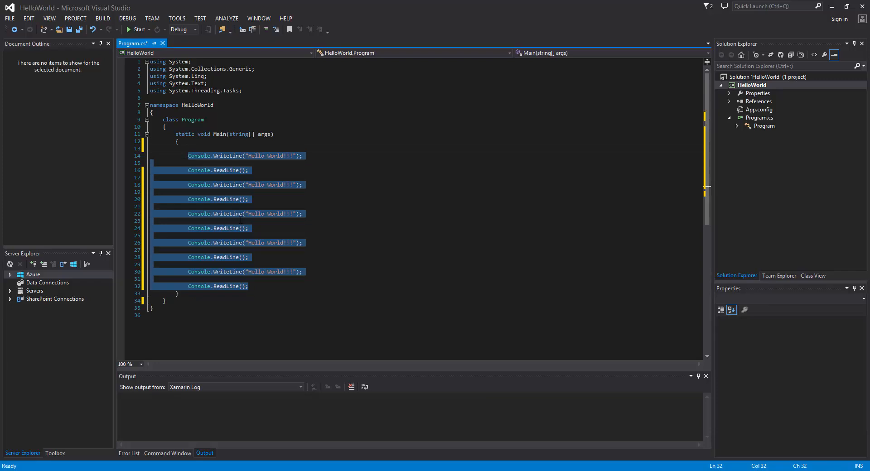
{"action": "left_click", "coordinate": [188, 206]}
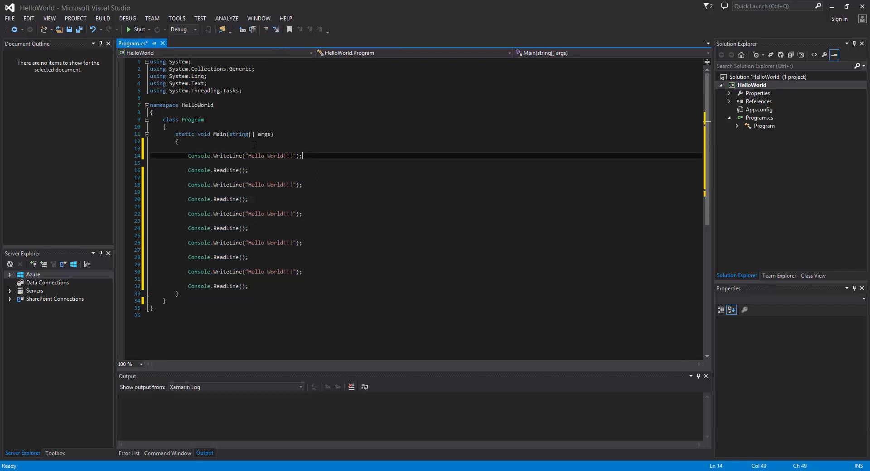
{"action": "left_click_drag", "start_coordinate": [186, 155], "coordinate": [248, 286]}
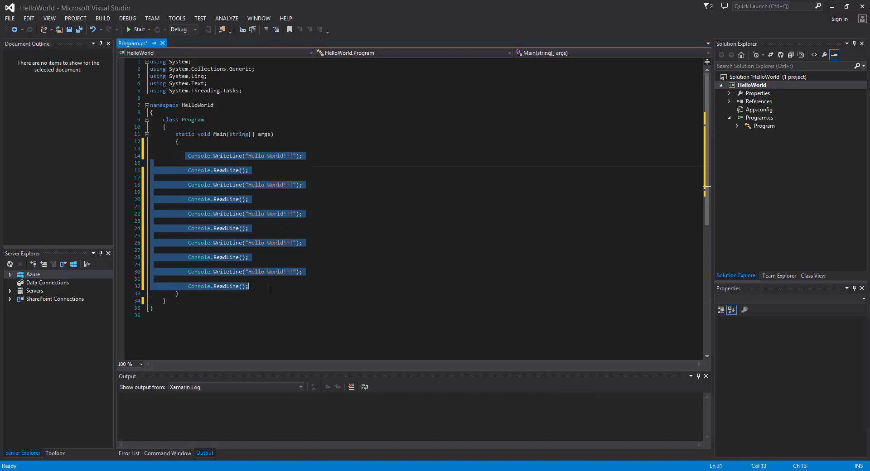
{"action": "left_click", "coordinate": [266, 29]}
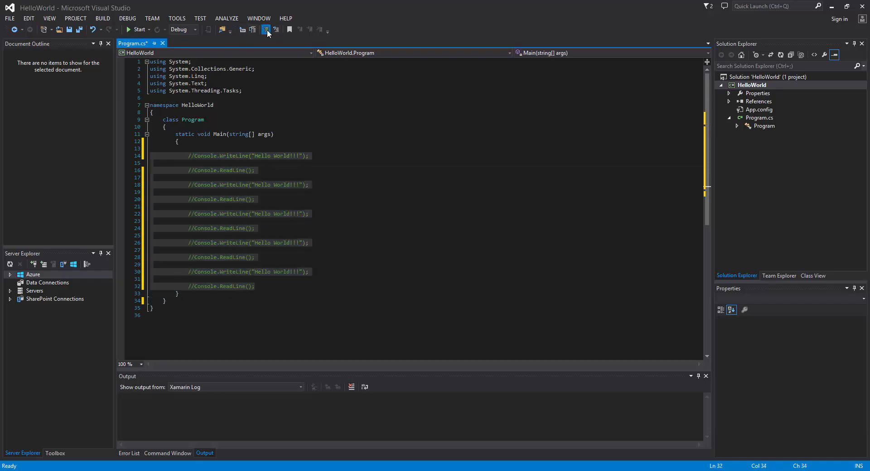
{"action": "left_click", "coordinate": [275, 29]}
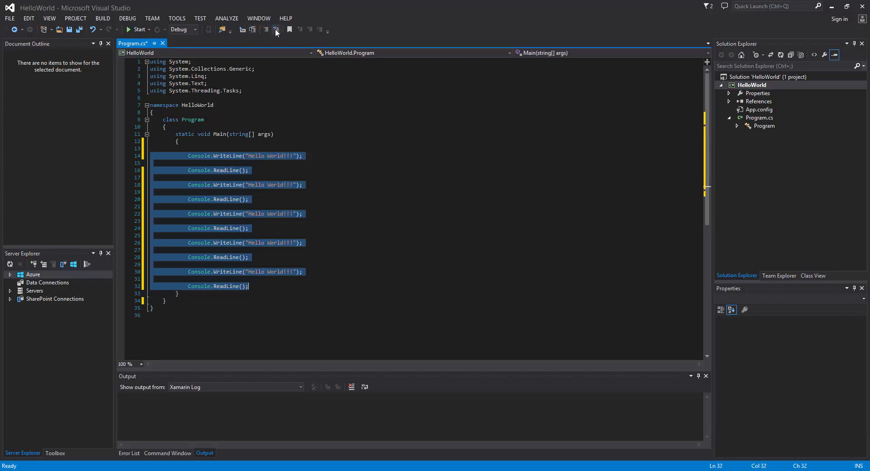